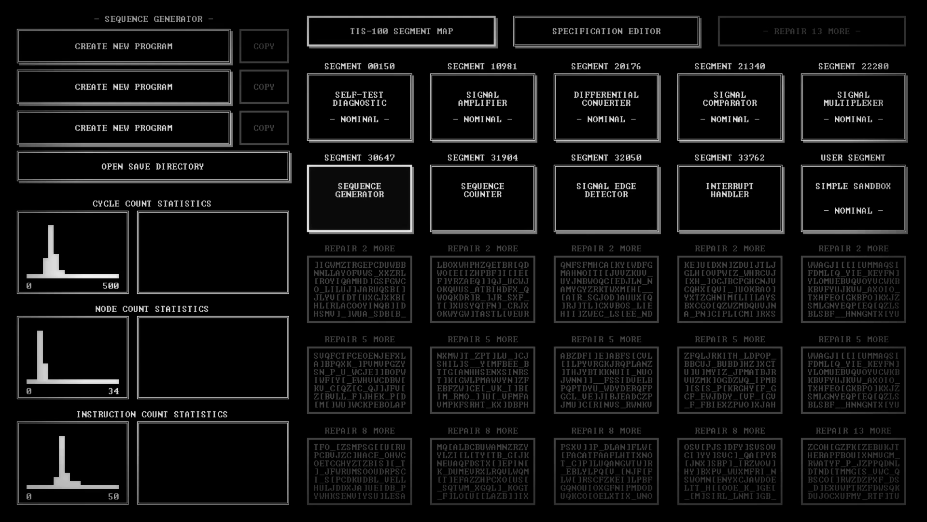
mouse_move(334, 206)
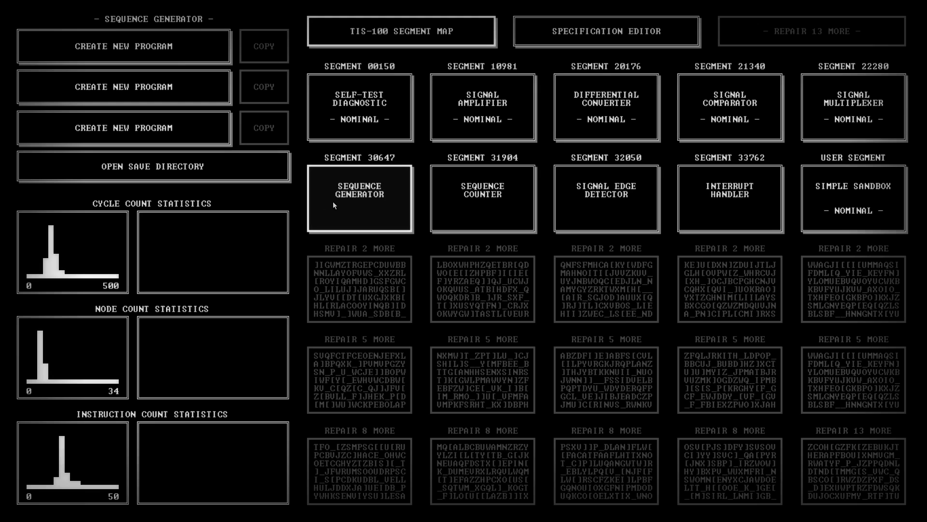
- Open the Sequence Generator puzzle from the segment map
left_click(359, 198)
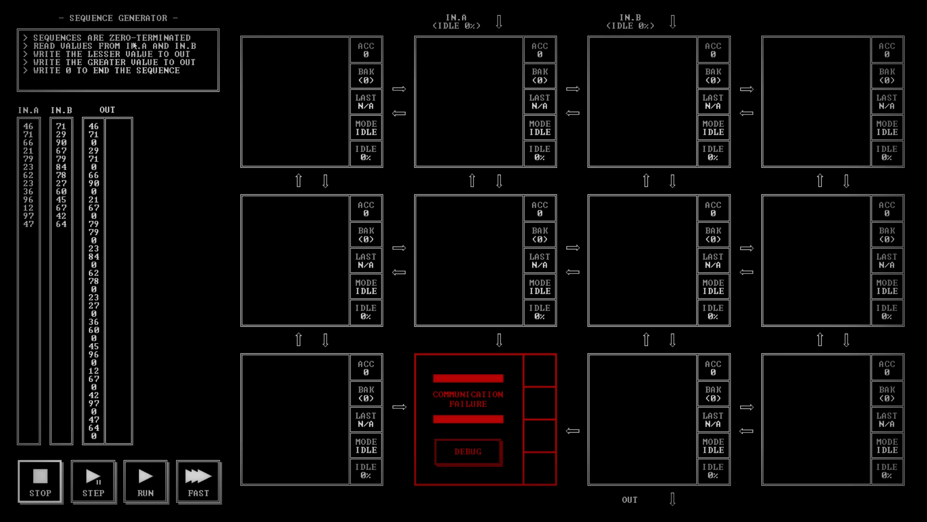
mouse_move(200, 61)
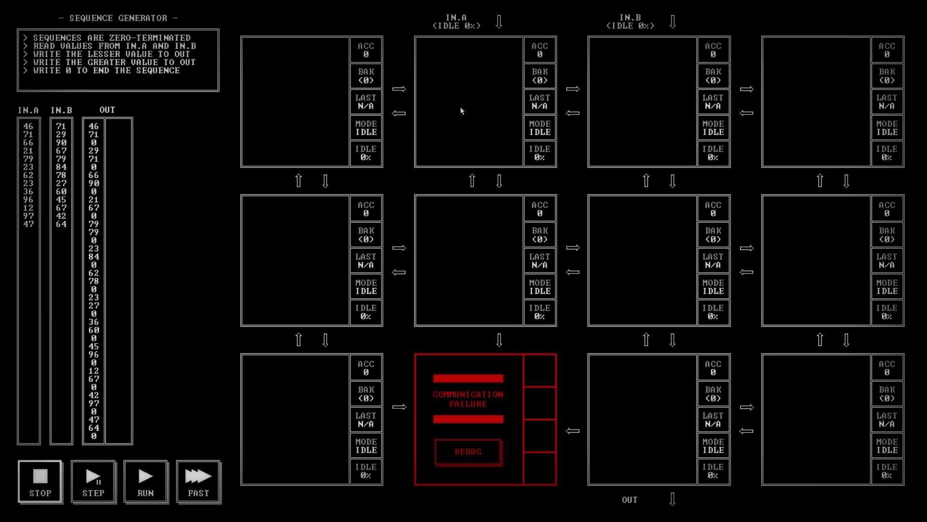
mouse_move(235, 42)
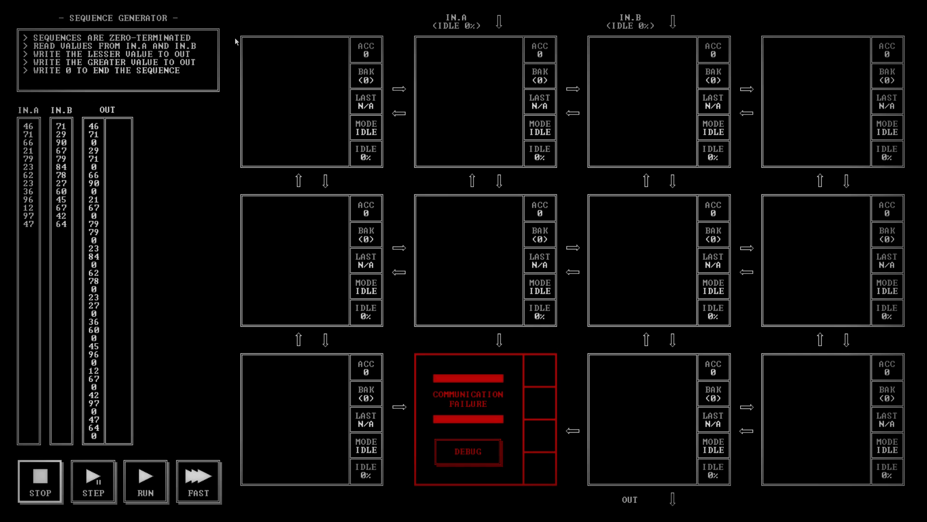
mouse_move(102, 50)
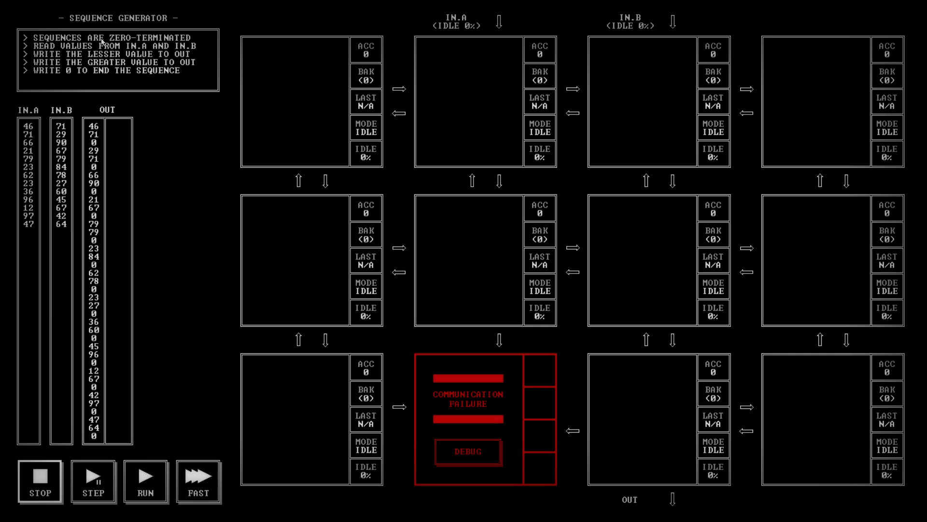
mouse_move(191, 53)
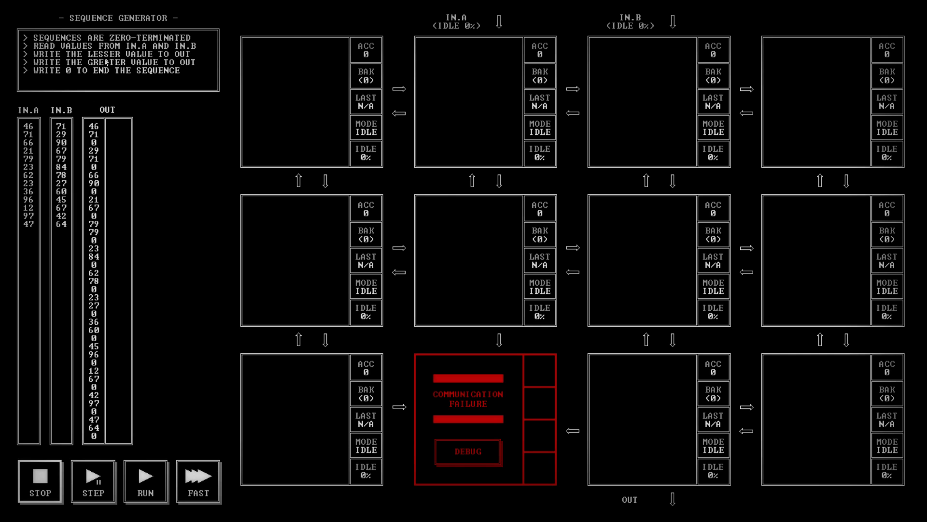
mouse_move(52, 82)
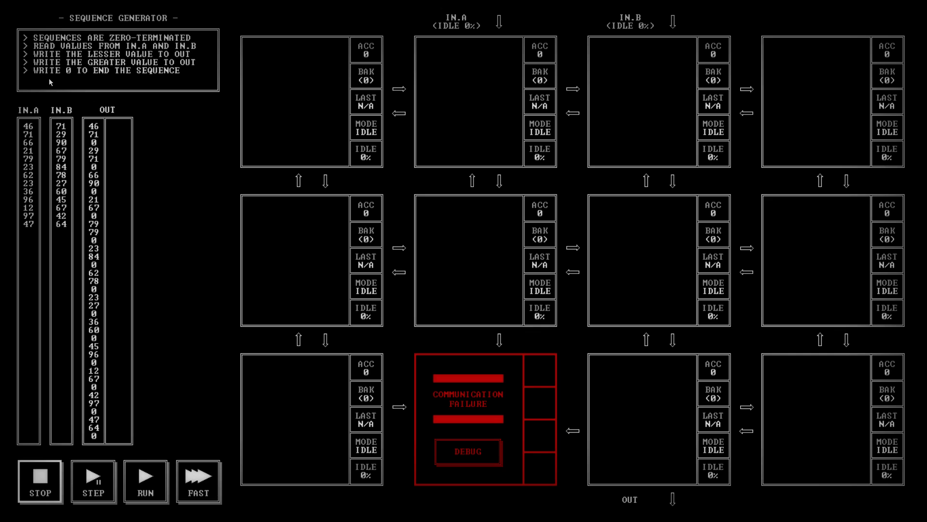
mouse_move(142, 81)
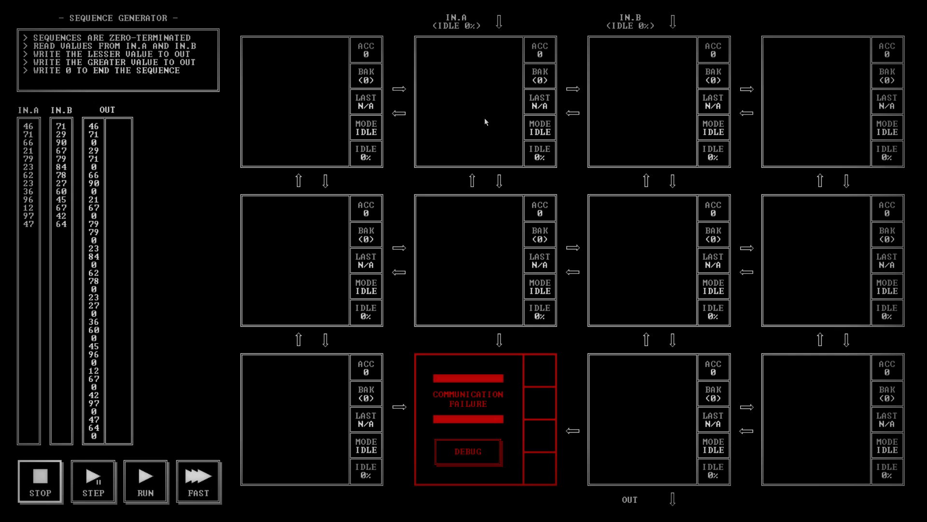
mouse_move(540, 132)
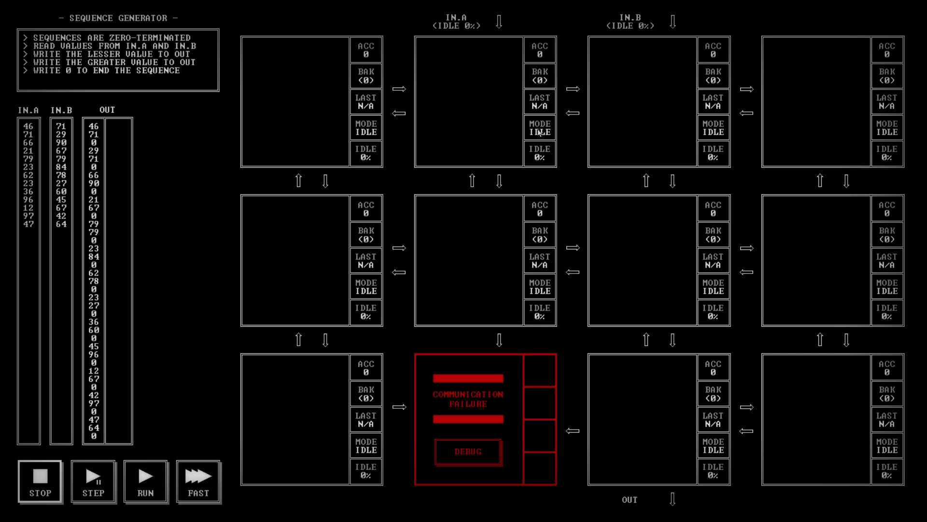
mouse_move(606, 50)
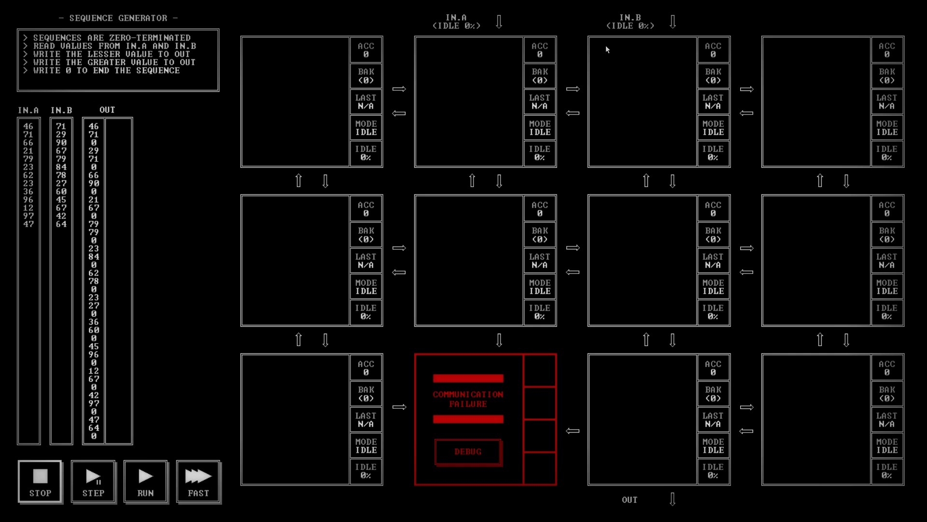
mouse_move(667, 426)
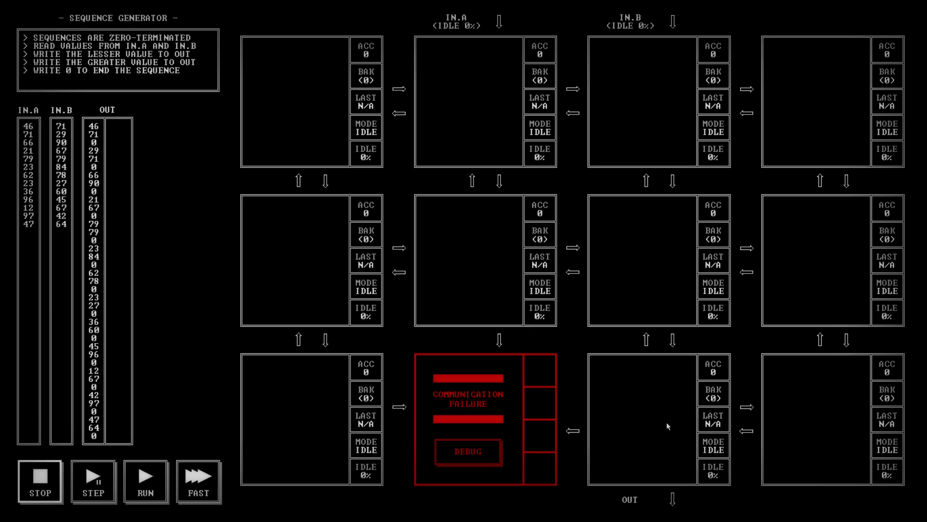
mouse_move(708, 491)
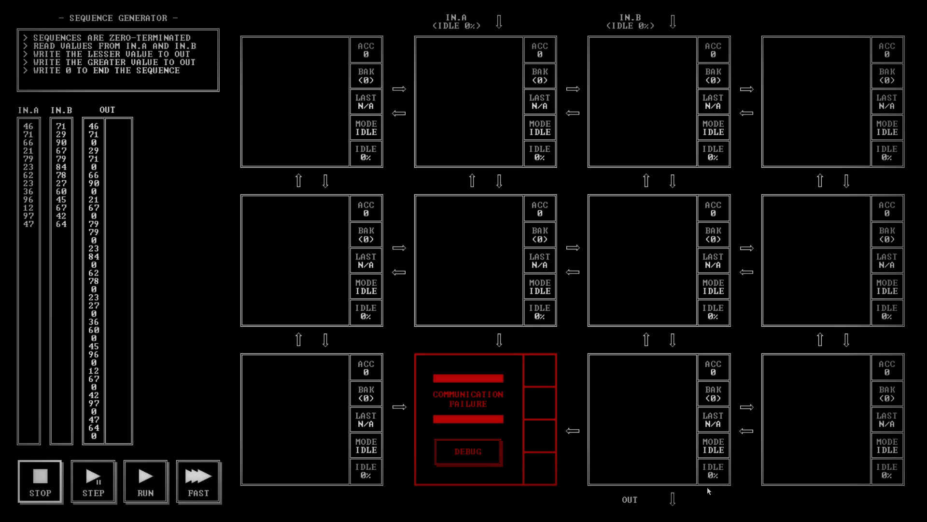
mouse_move(656, 469)
type("M")
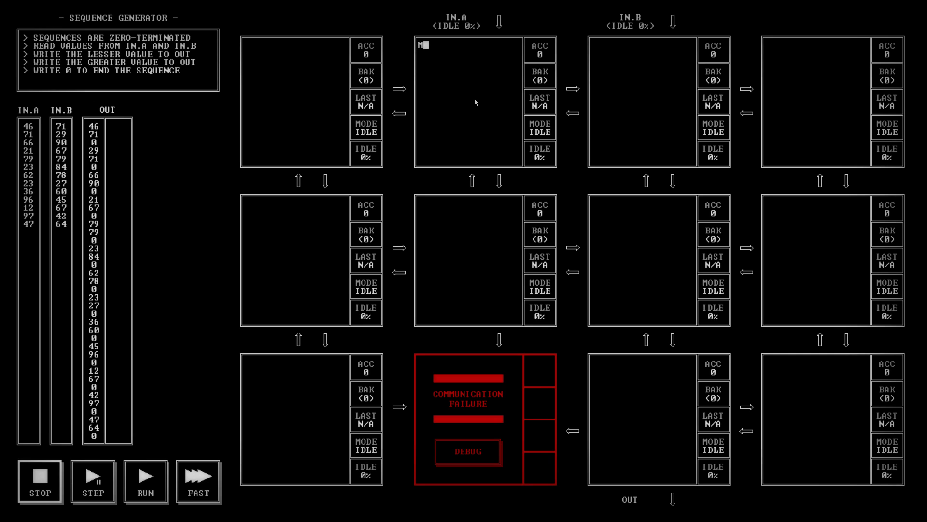
- Write MOV UP, RIGHT in IN.A and MOV UP, ACC in IN.B
type("OV UP")
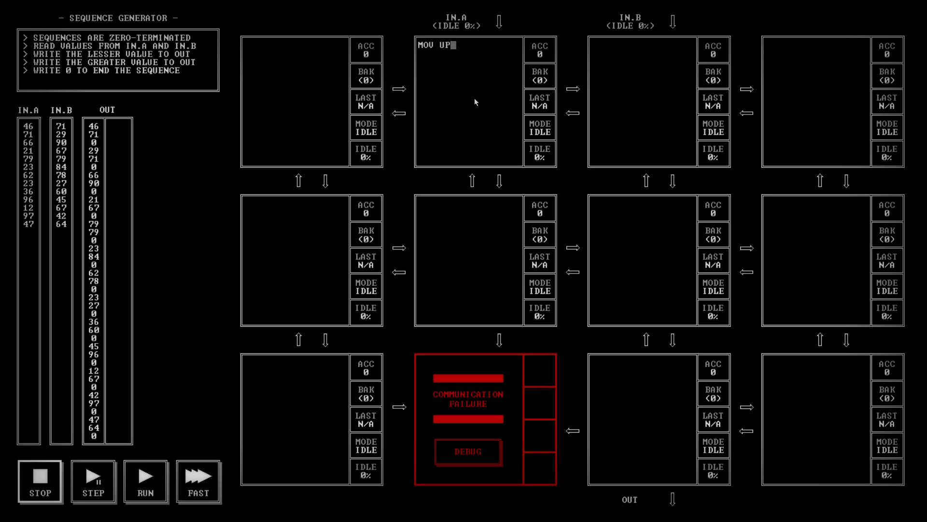
type(", RIGHT")
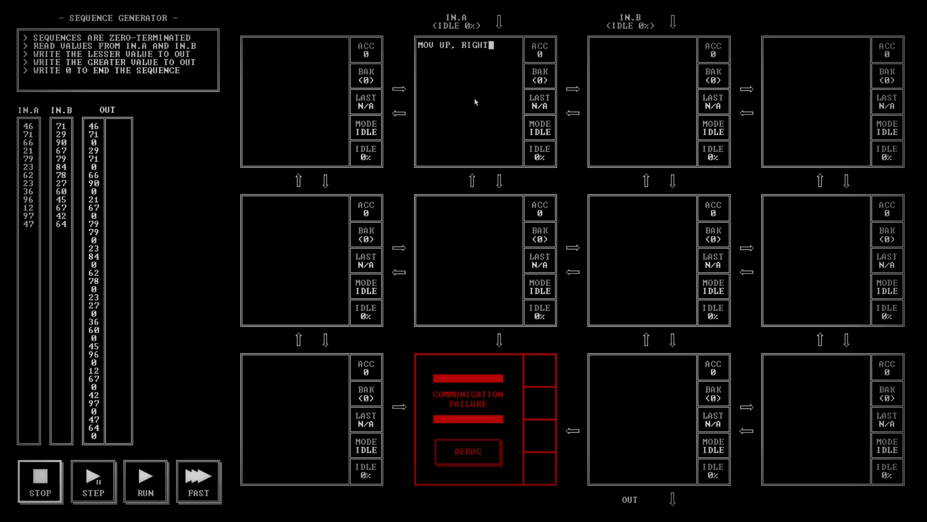
left_click(630, 98)
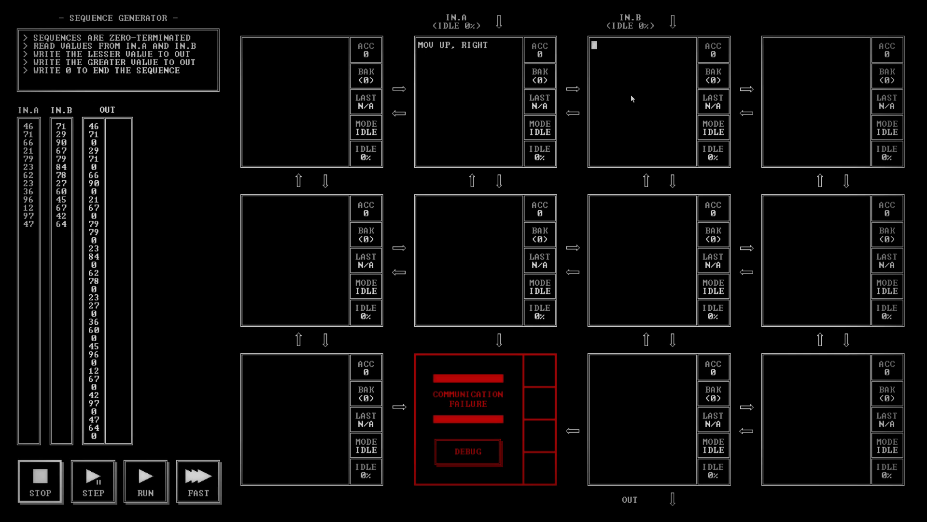
type("MOV")
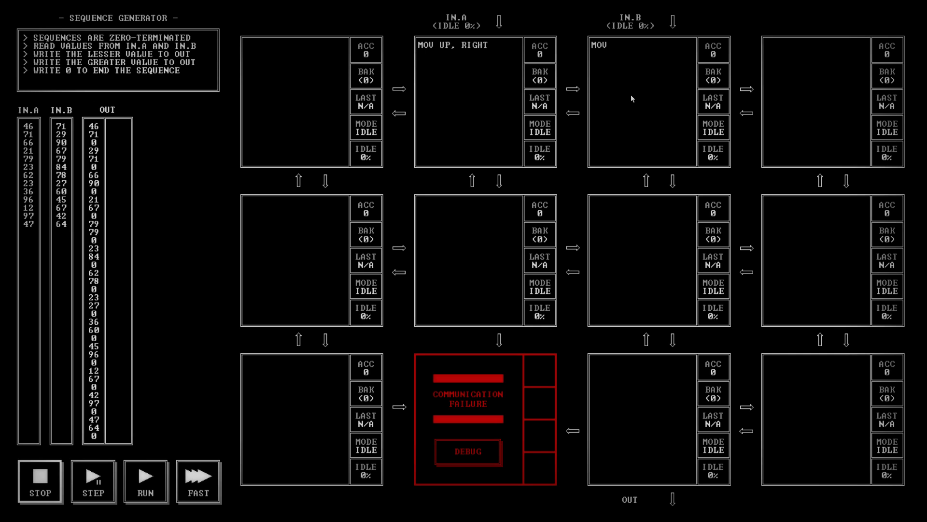
type("U")
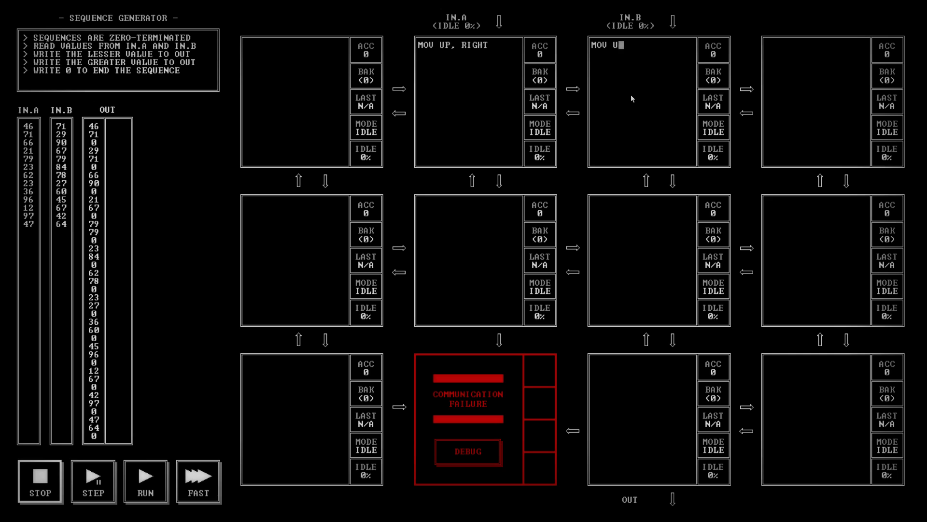
type("P, ACC")
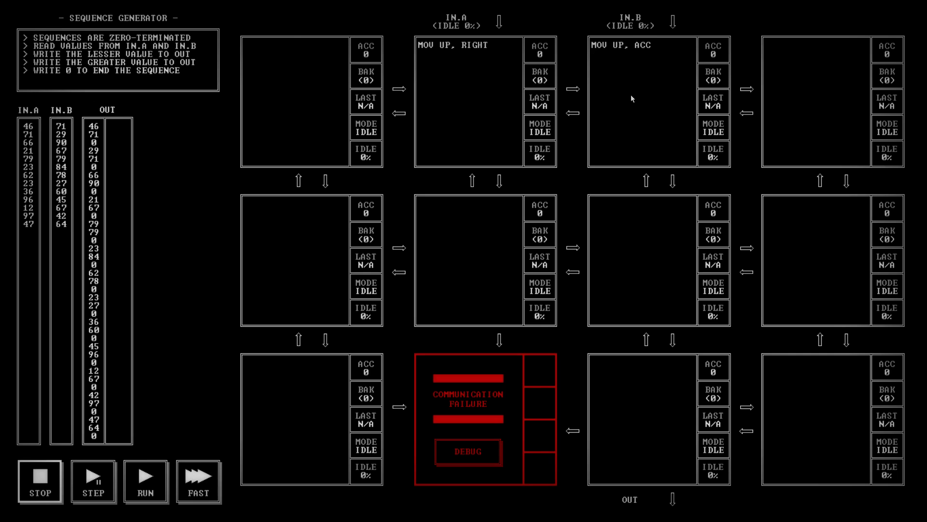
- Add SUB LEFT, JGZ BBIG and a BBIG: label to the IN.B node
type("SUB LE")
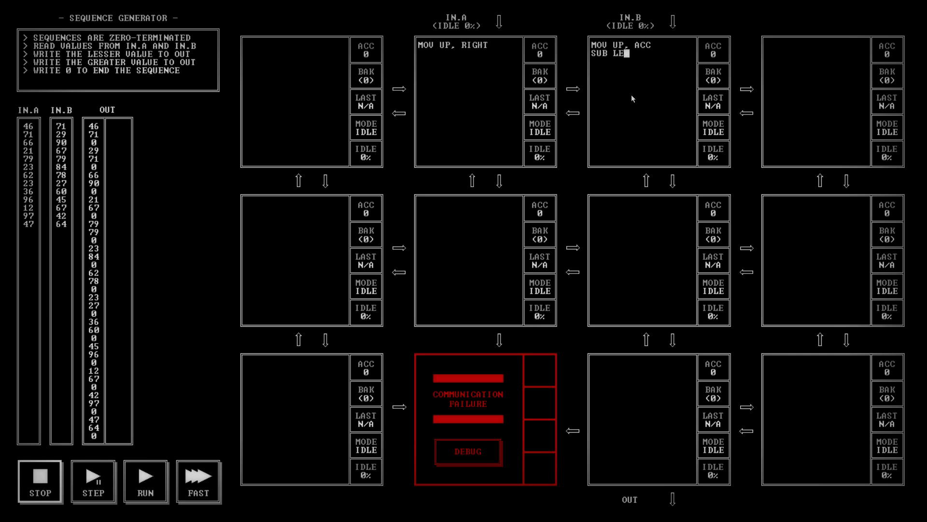
type("FT")
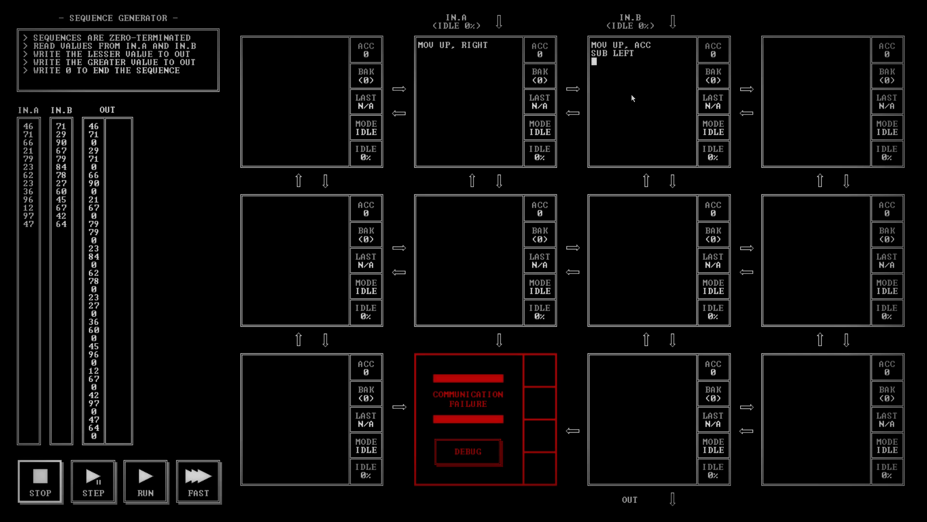
type("JGZ")
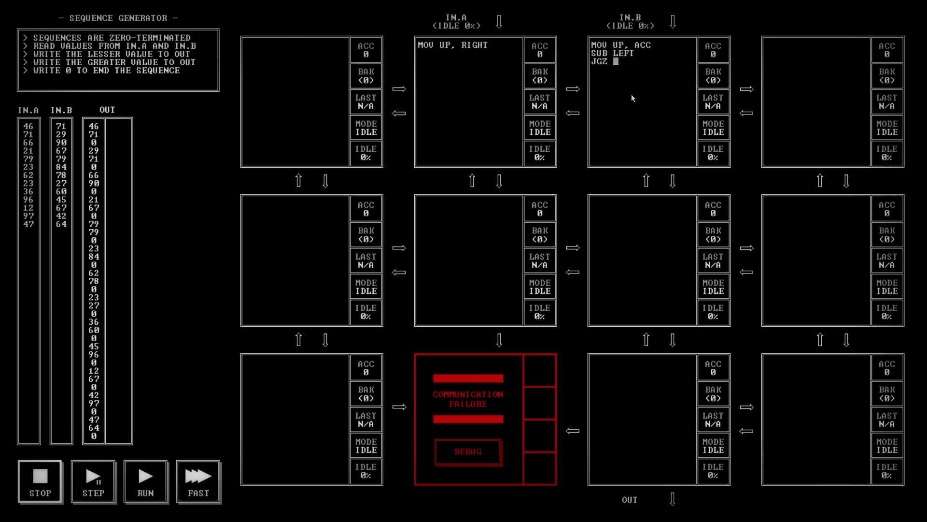
type("BBIG")
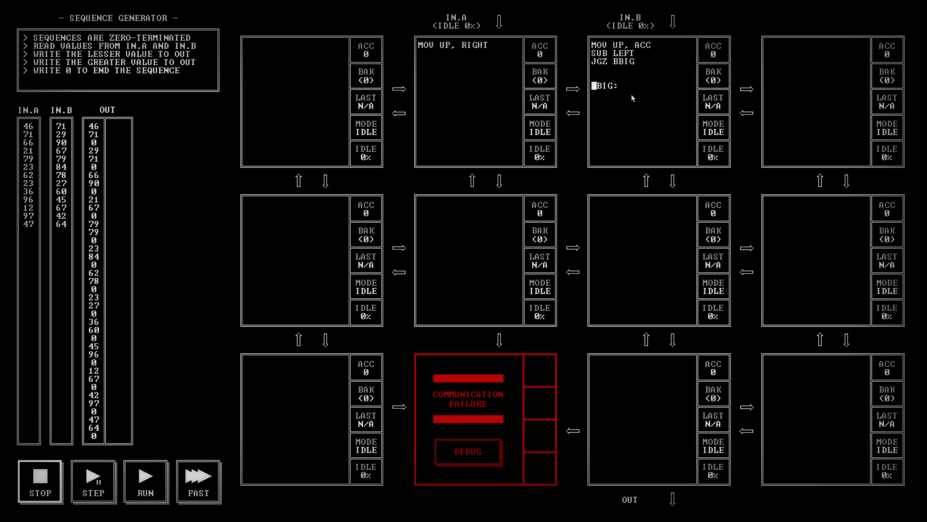
type("B")
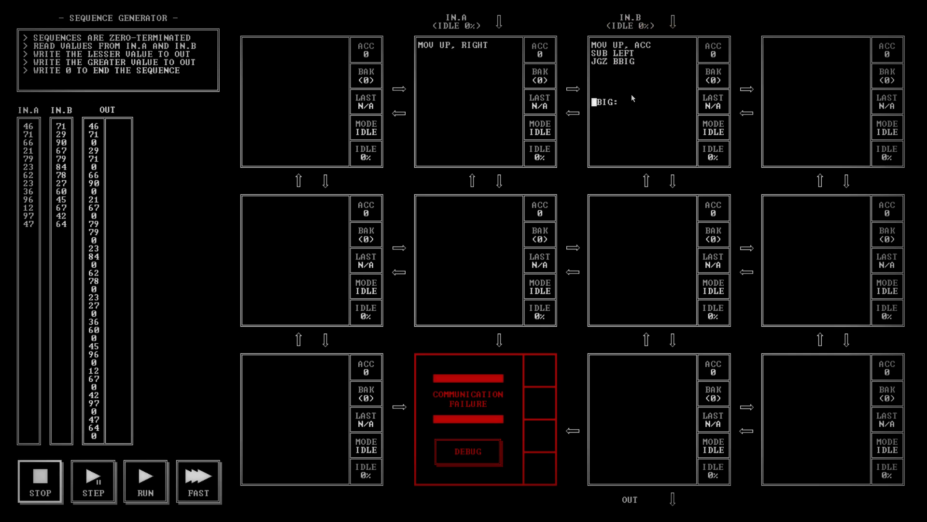
type("B")
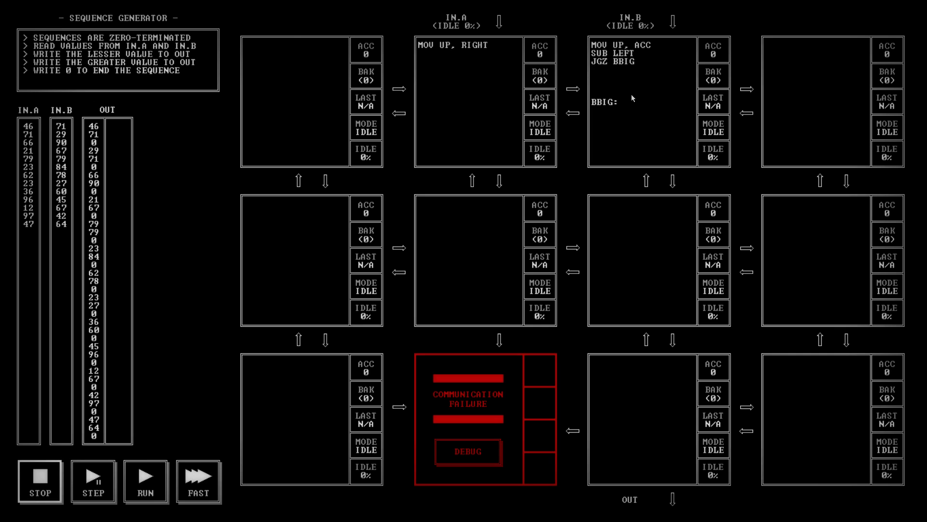
- Add an ABIG label line after JGZ BBIG in the IN.B node
left_click(596, 69)
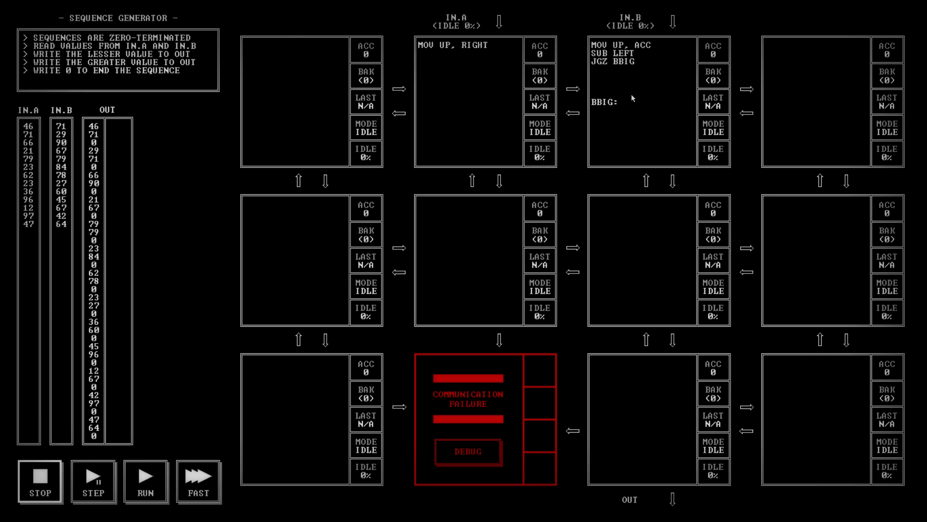
type("AB")
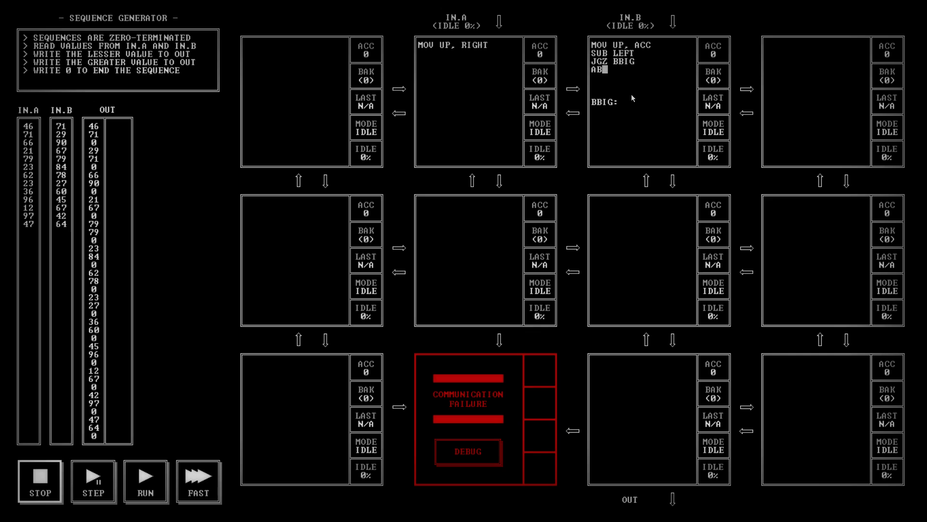
type("IG:")
left_click(469, 101)
type("M")
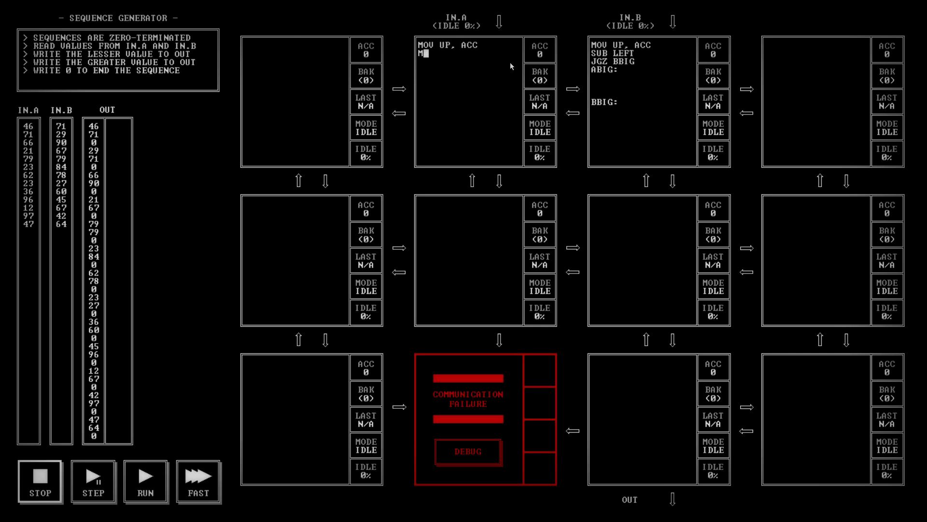
- Give the IN.A node MOV ACC, RIGHT lines and fix the spacing
type("OV ACC")
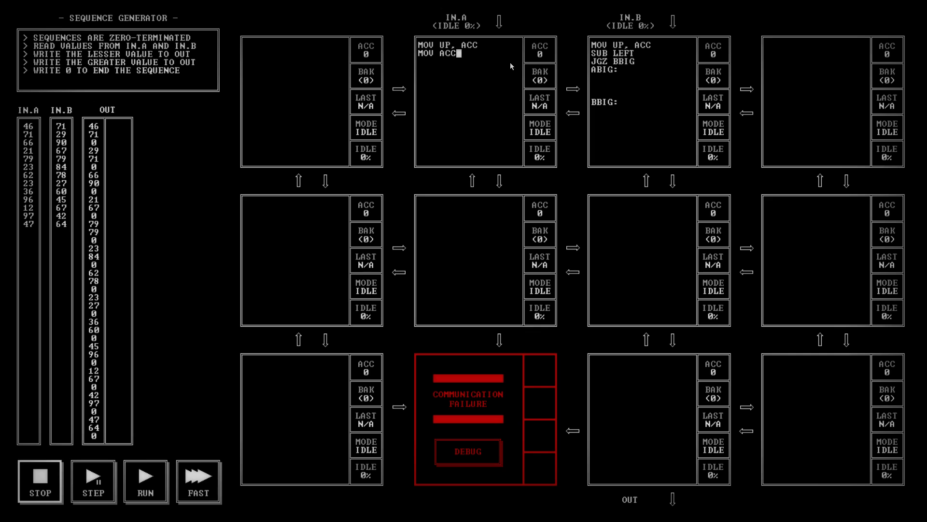
type(", RIGHT")
type("MOV ACC,R")
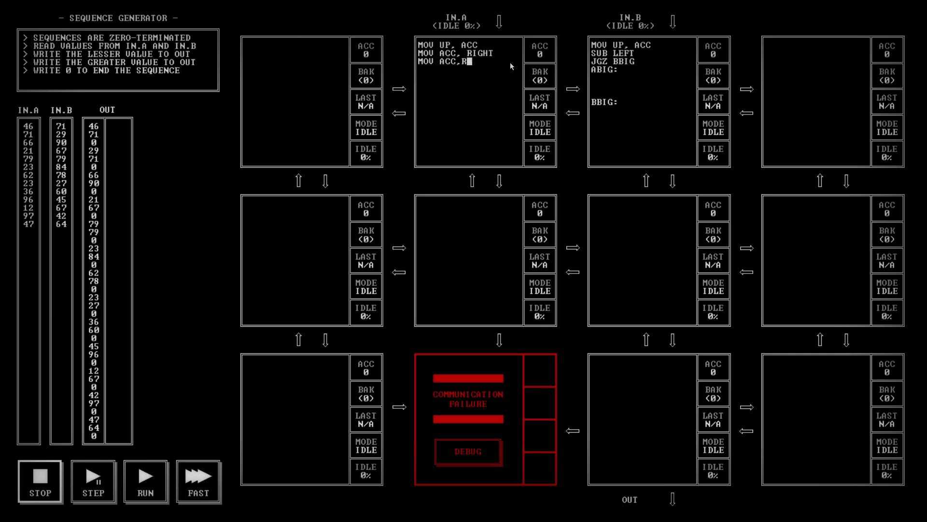
type("IGHT")
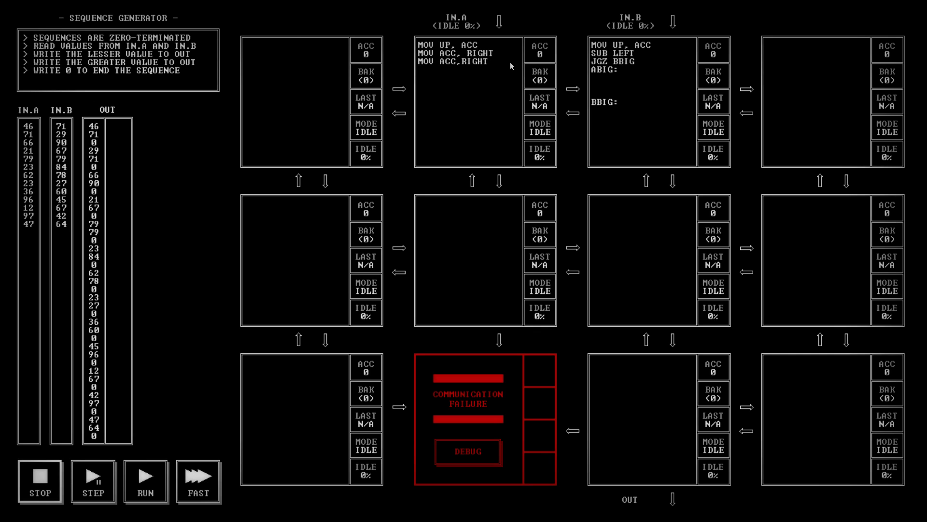
double_click(598, 100)
type("MOV")
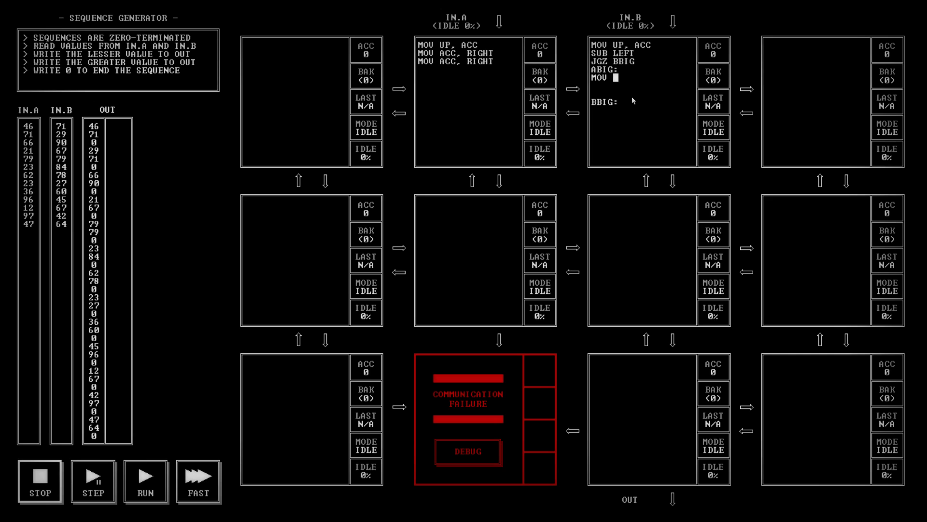
- Under ABIG in IN.B, write MOV LEFT,DOWN, SWP and MOV ACC,DOWN
type("LEFT,")
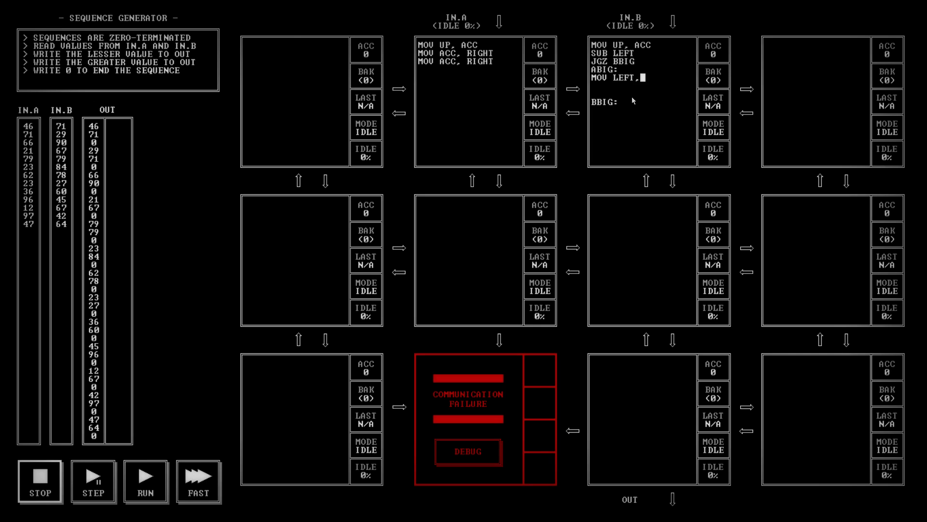
type("DOWN")
type("SAV")
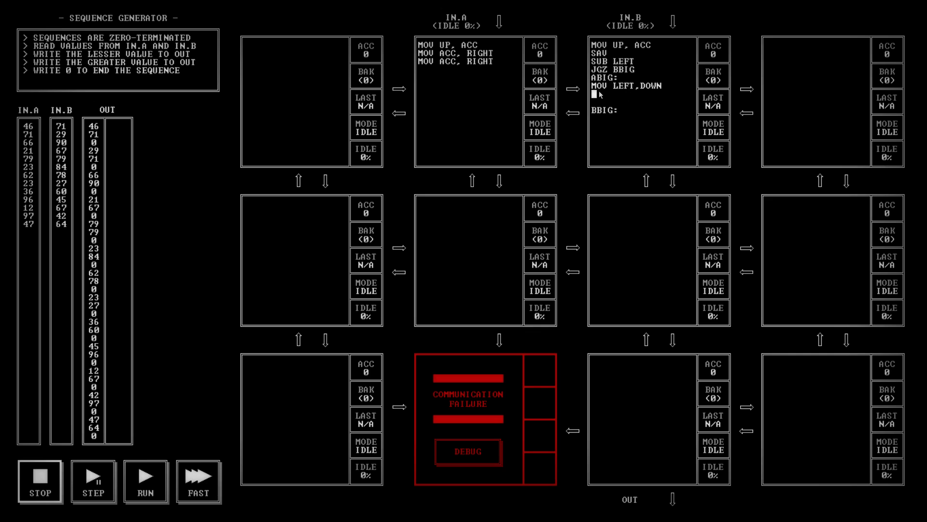
type("SWP")
type("MOV")
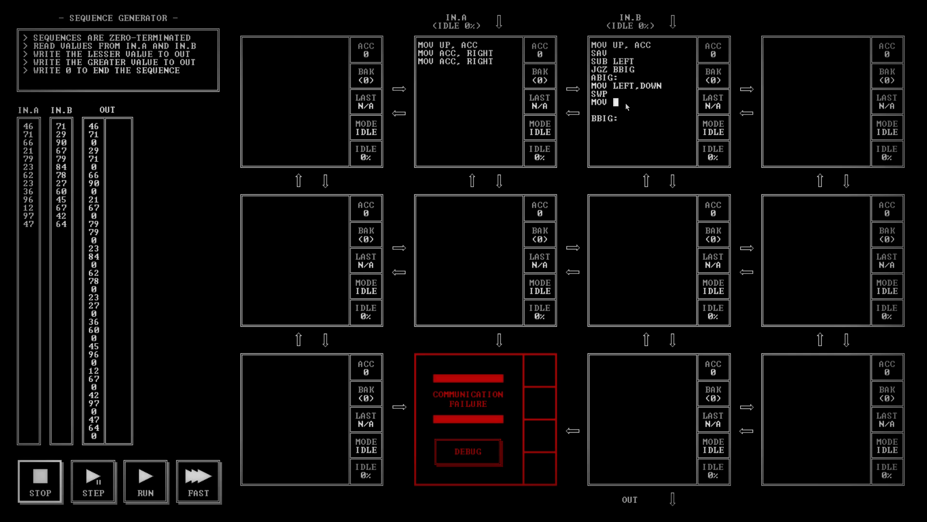
type("ACC,")
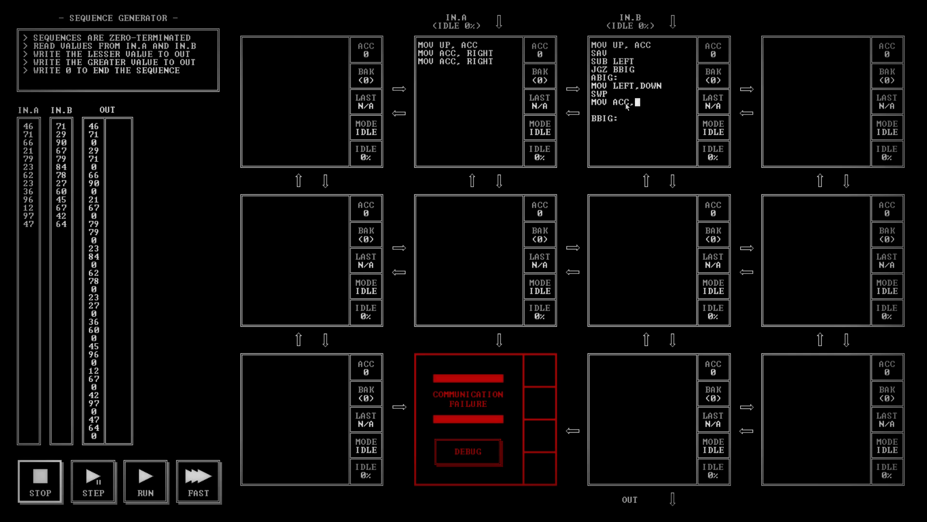
type("DOWN")
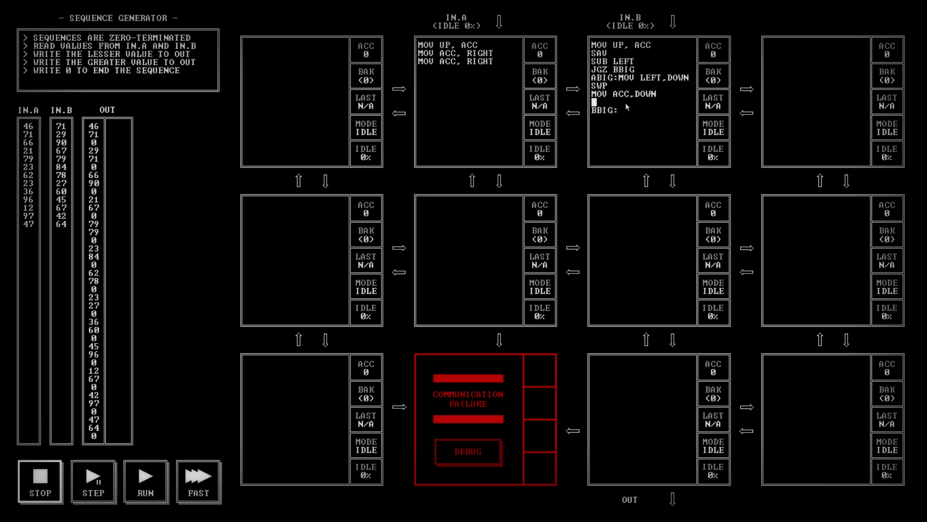
- Add JMP S before BBIG: and reorder ABIG to SWP, MOV ACC,DOWN, MOV LEFT,DOWN
type("JMP S")
left_click(644, 45)
type("S:")
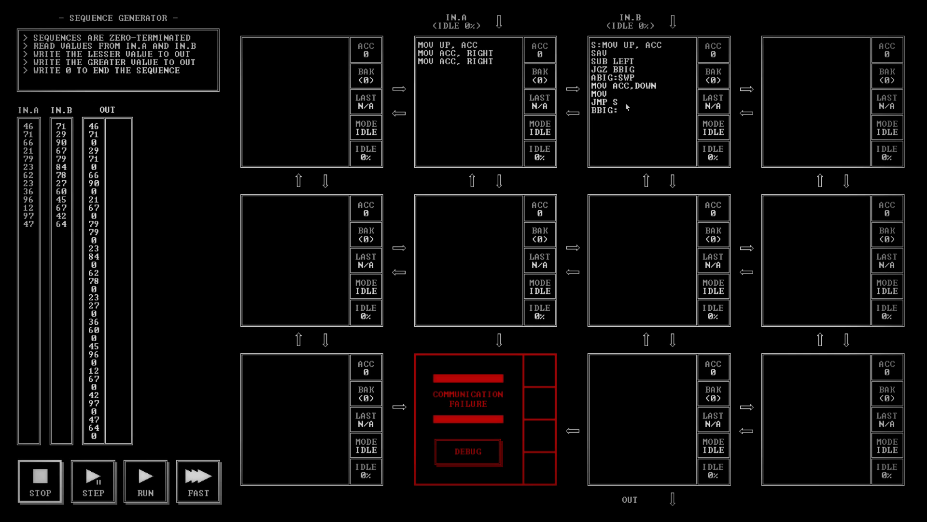
type("LEFT,")
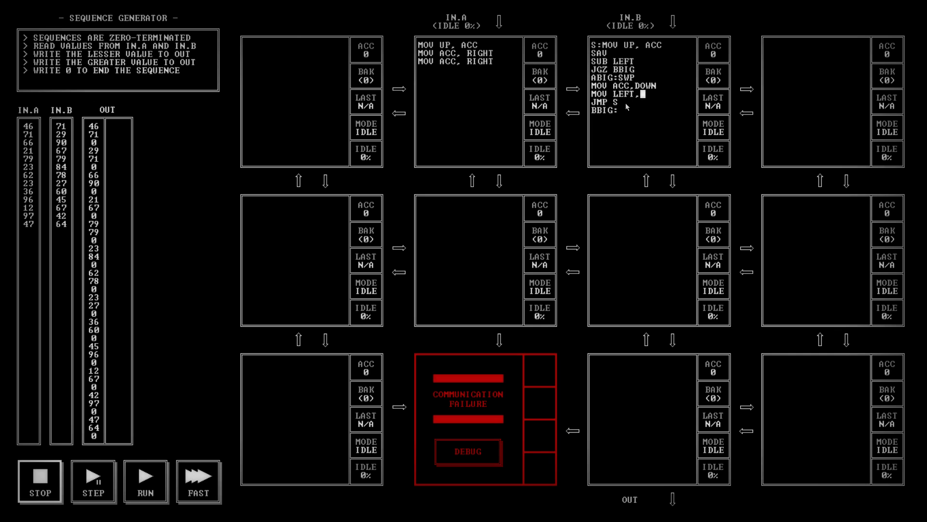
type("DOWN")
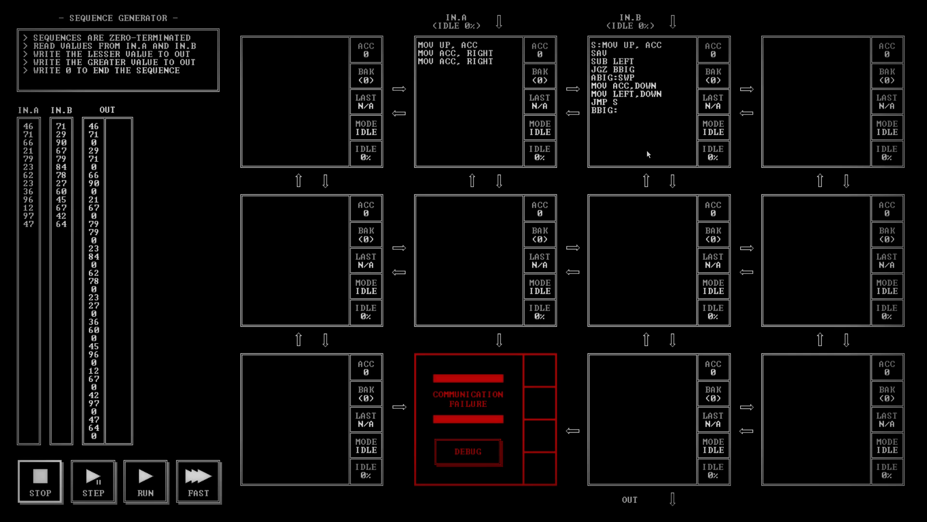
- Under BBIG: in IN.B, write MOV LEFT,DOWN, SWP and MOV ACC, DOWN
left_click(621, 111)
type("MOV")
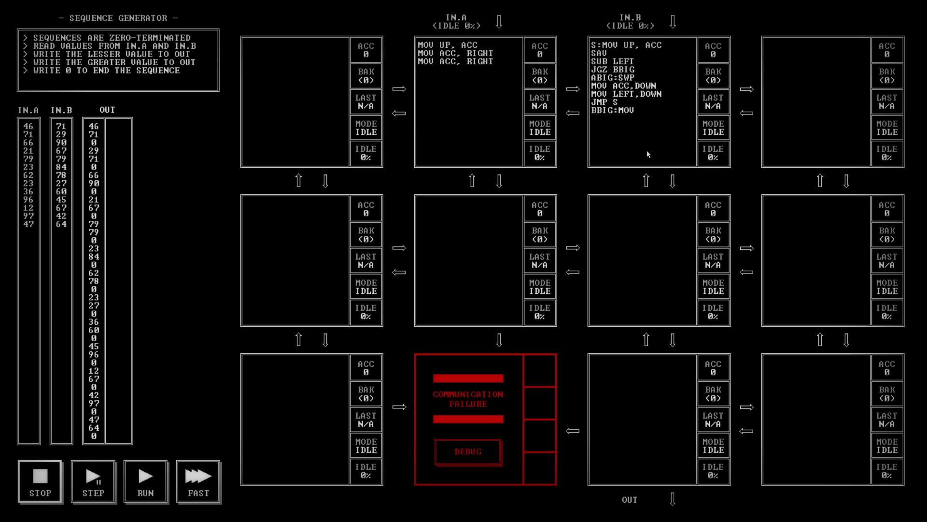
type("LEFT,")
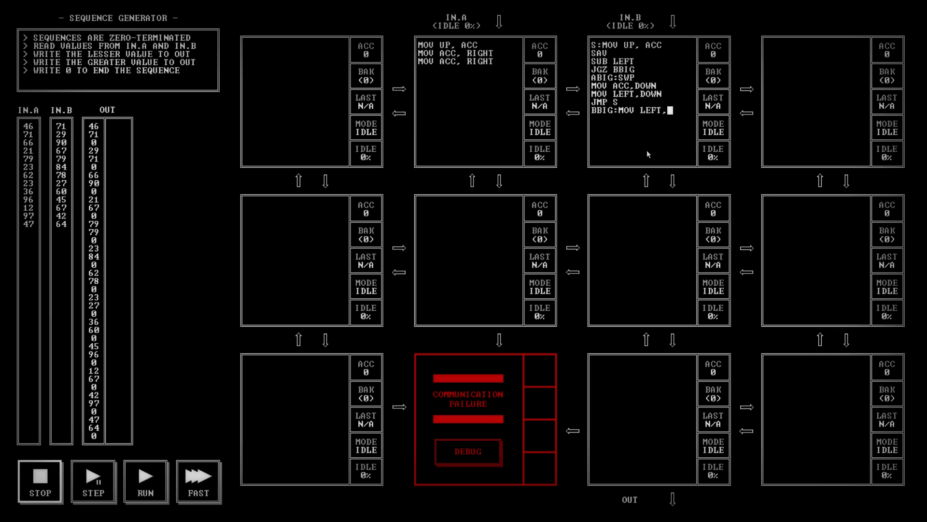
type("DOWN")
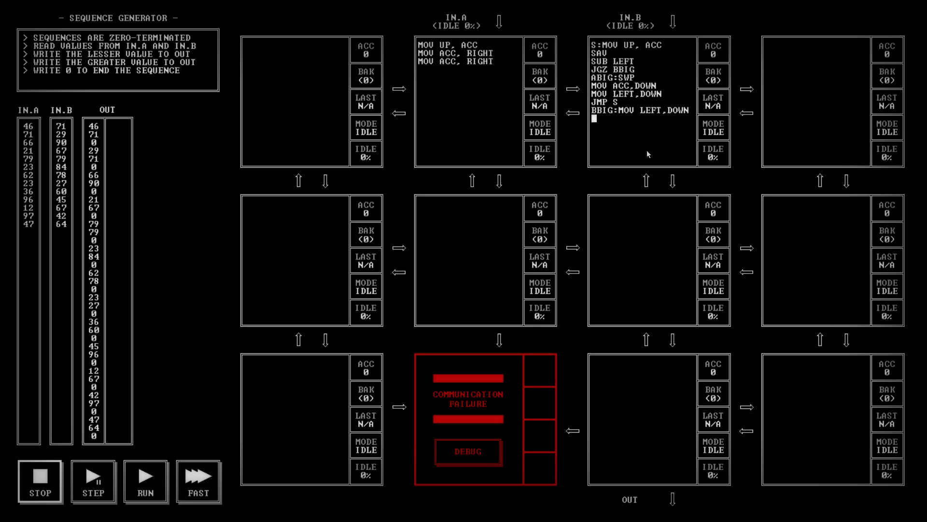
mouse_move(640, 69)
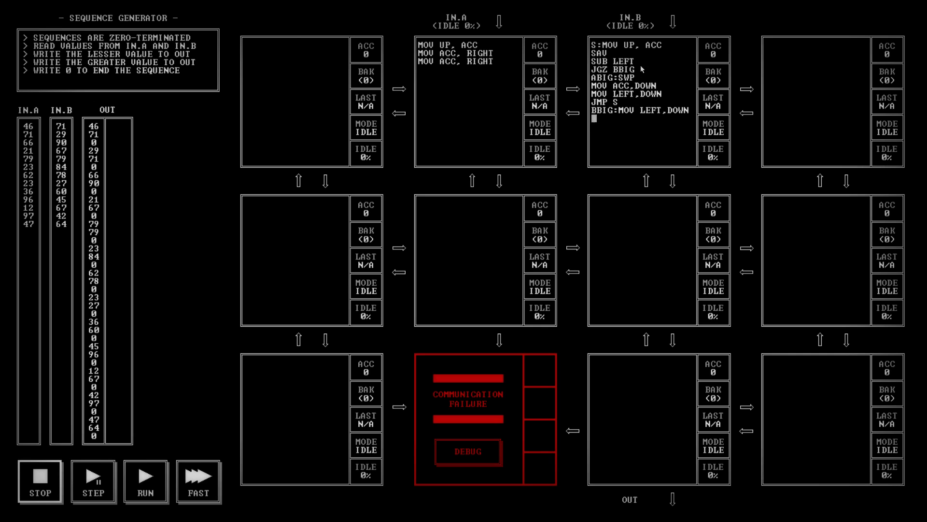
mouse_move(636, 103)
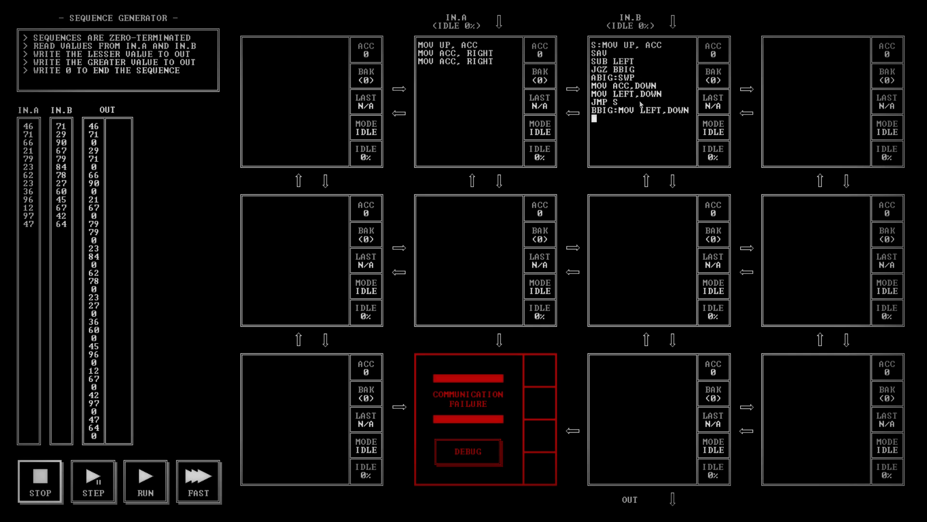
mouse_move(628, 123)
type("SWP")
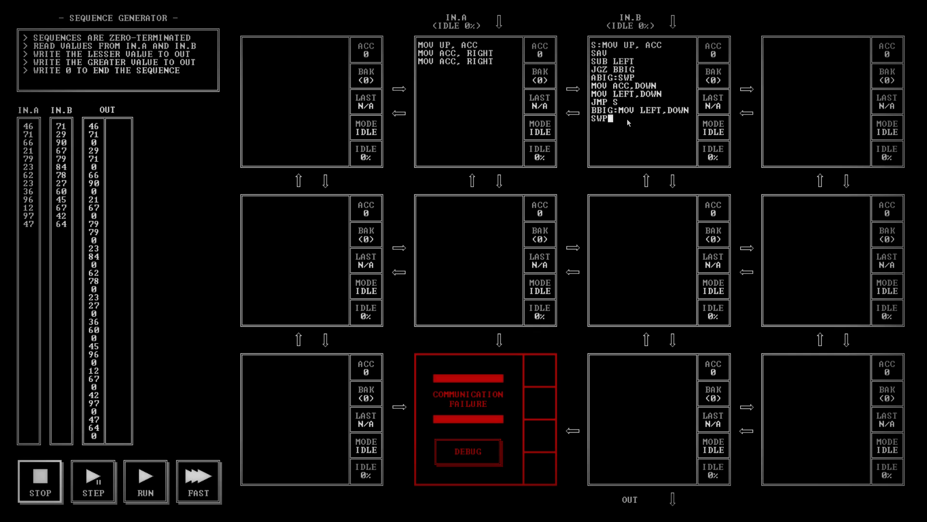
type("MOV A")
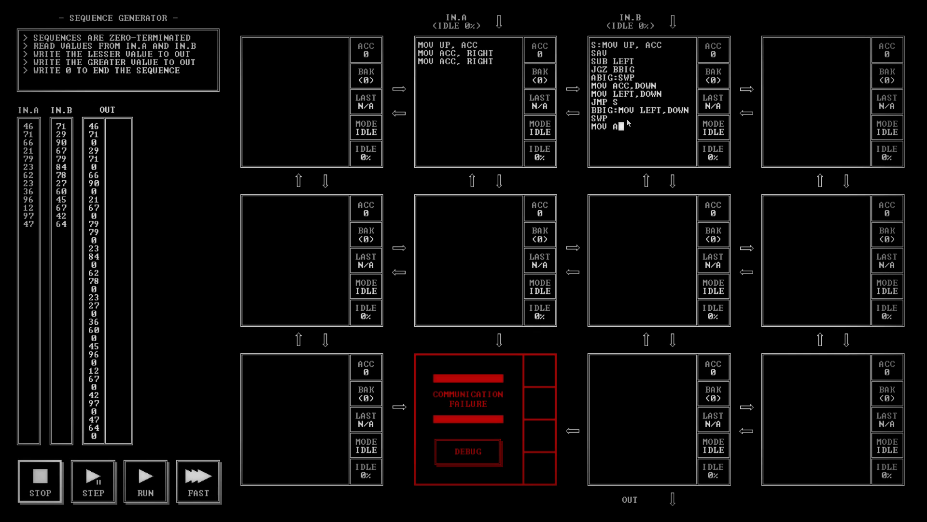
type("CC, DOWN")
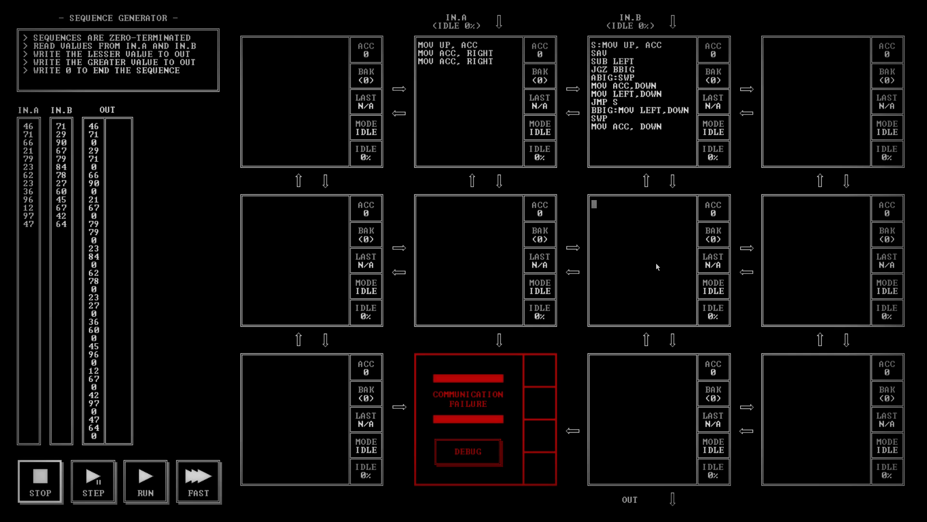
- Make the middle node relay values with MOV UP,DOWN
type("MOV")
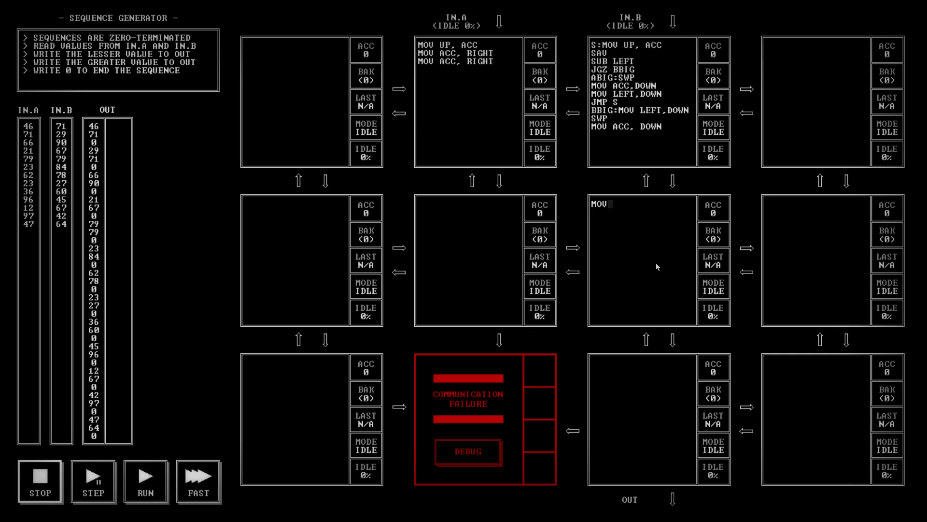
type("UP")
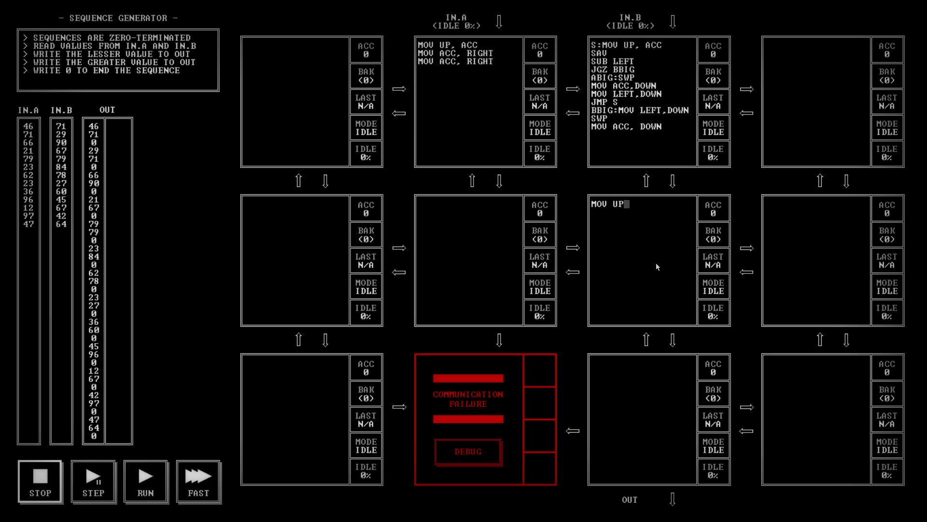
type(",OD")
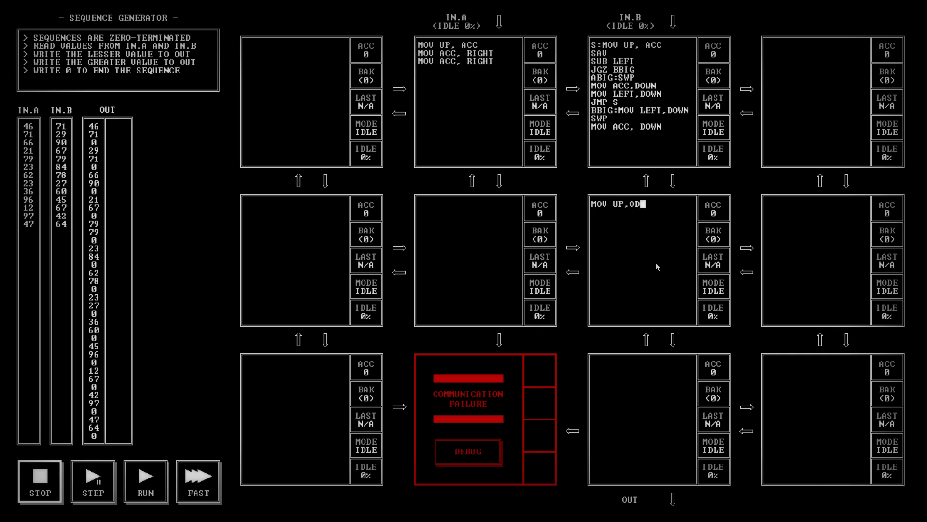
type("WN")
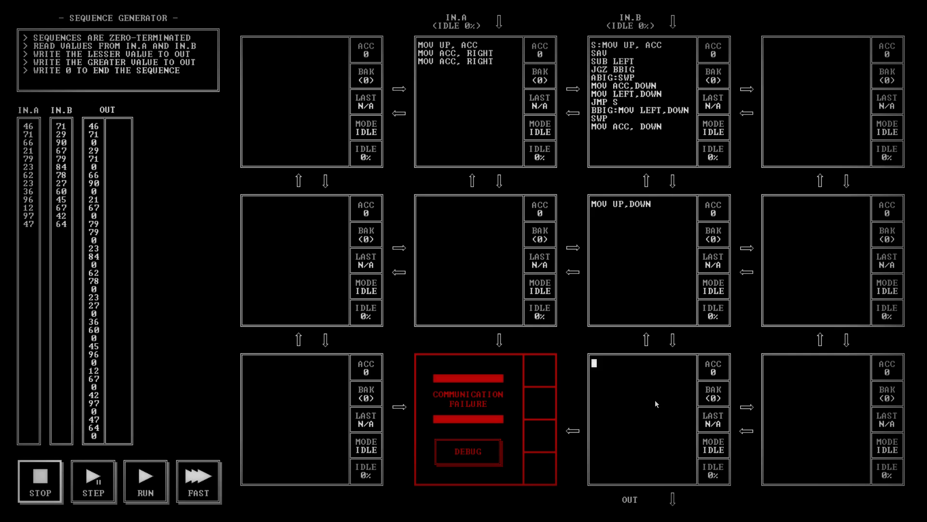
mouse_move(683, 398)
type("MOV")
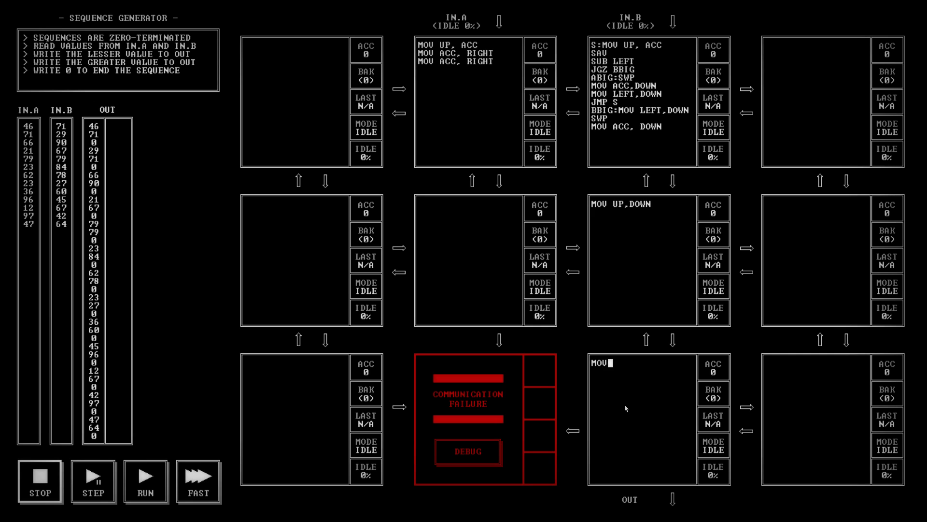
- Have the bottom node send two values then 0 to OUT, and run the test
type("UP, DOWN")
type("MOV")
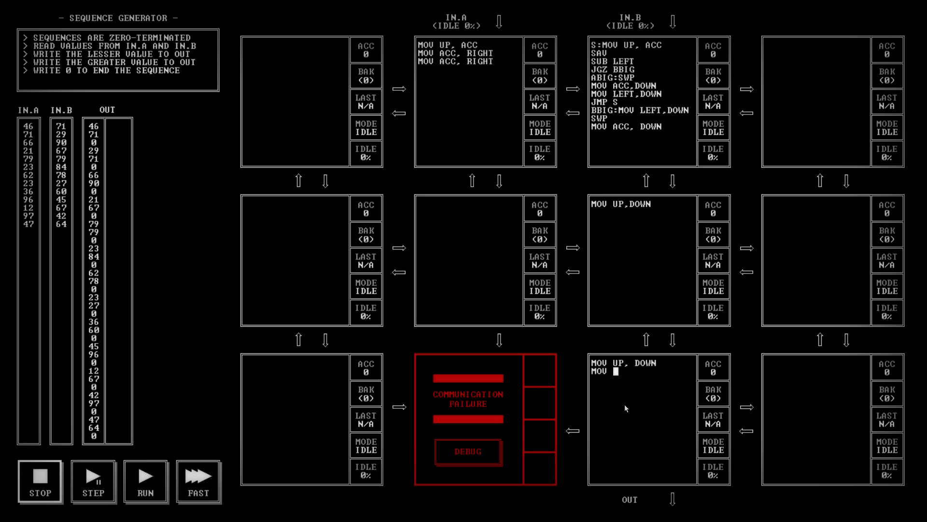
type("UP, DOWN")
type("MOV 0,DOWN")
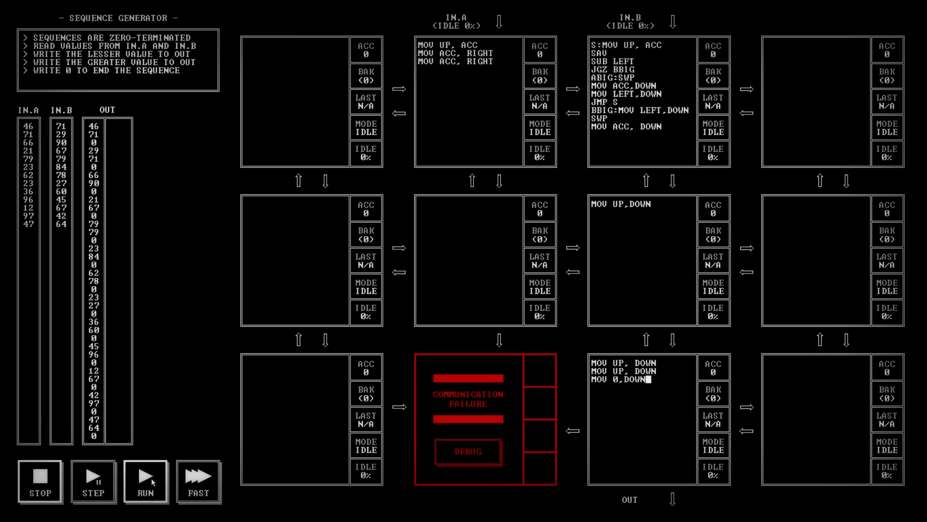
left_click(146, 480)
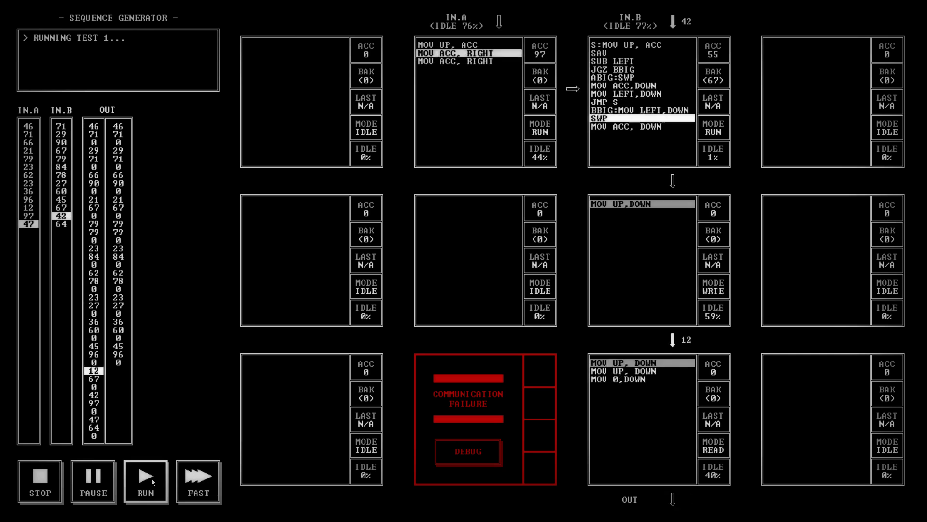